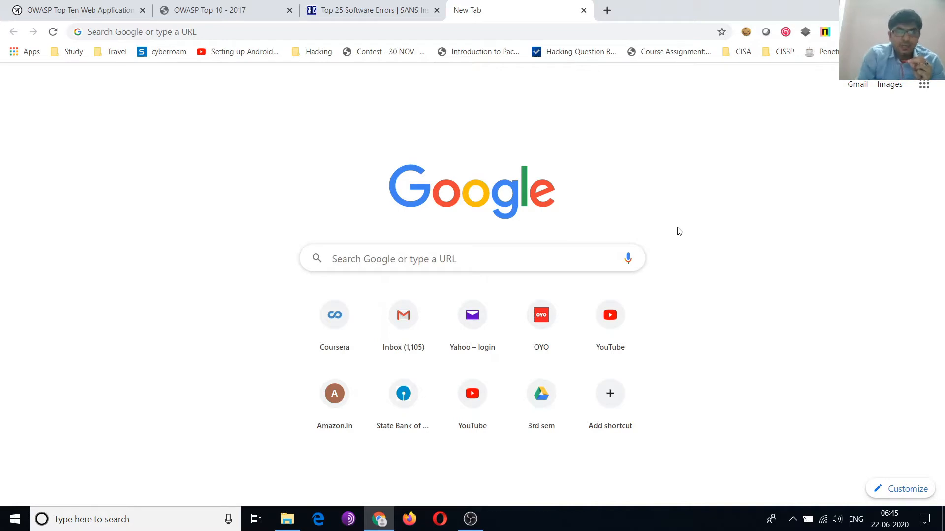
mouse_move(322, 185)
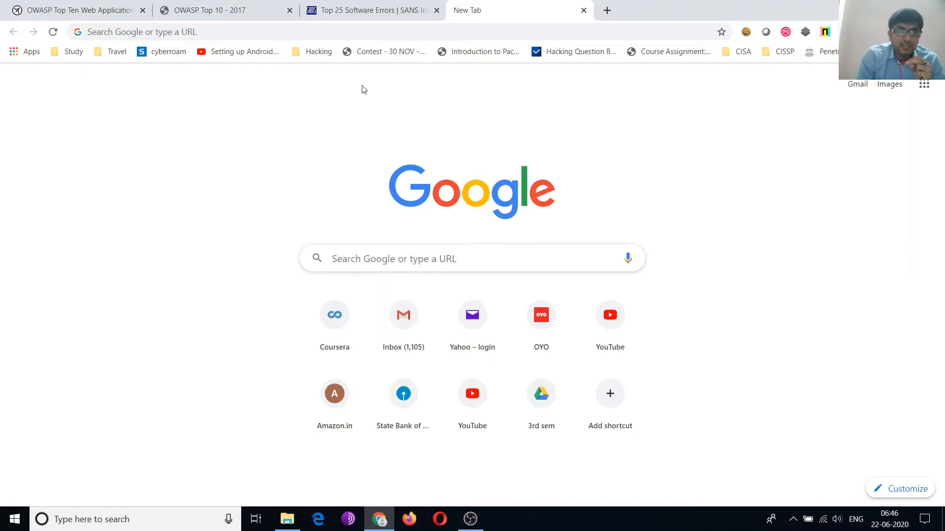
Switch to the SANS Top 25 Software Errors tab listing the CWE Top 25
left_click(367, 10)
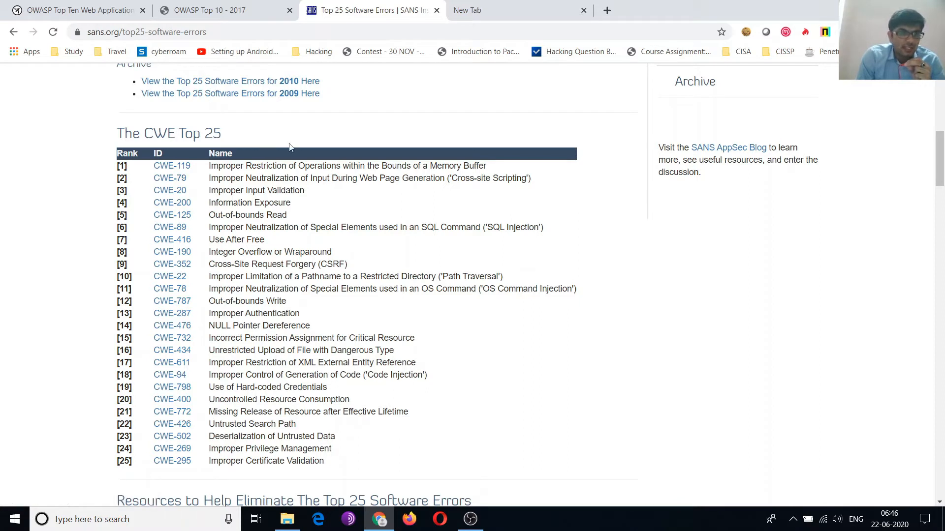
mouse_move(217, 136)
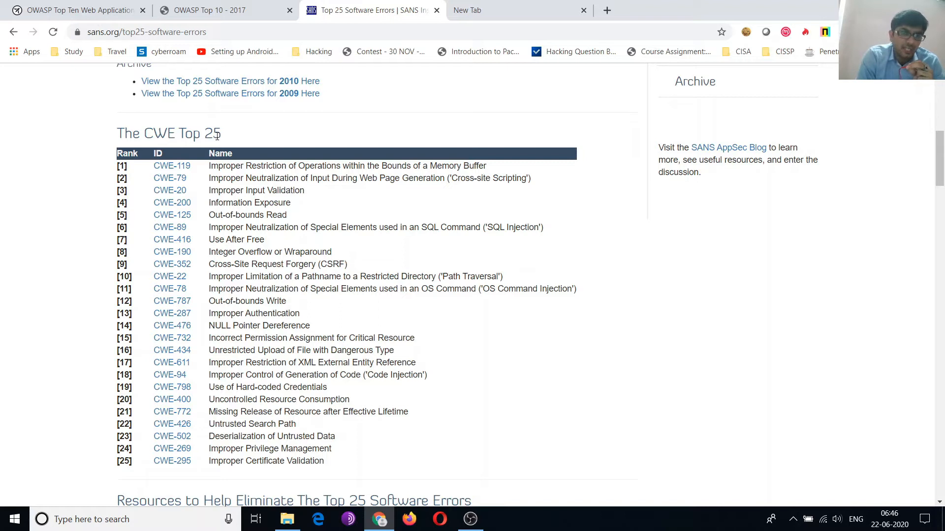
mouse_move(111, 176)
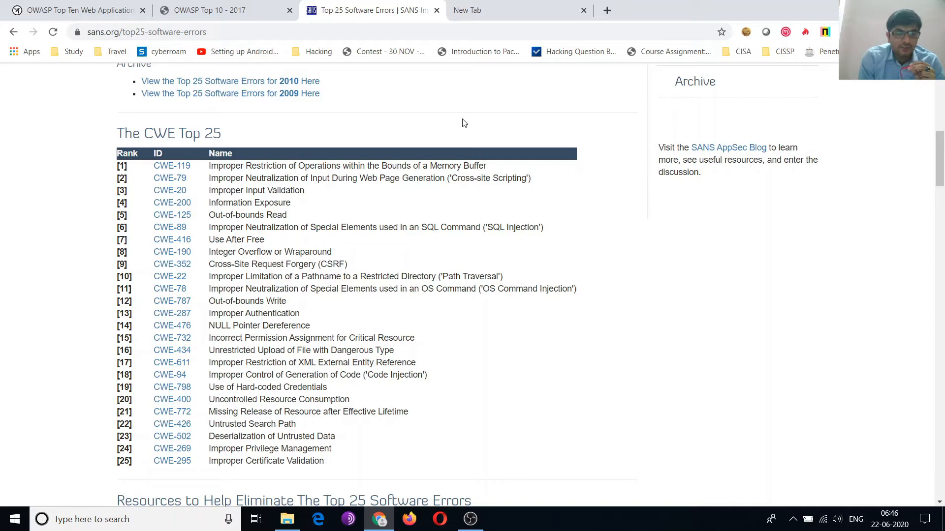
Draft 'cve, nvd, osvdb, cwe' in the new tab's omnibox, then select it for replacement
left_click(517, 9)
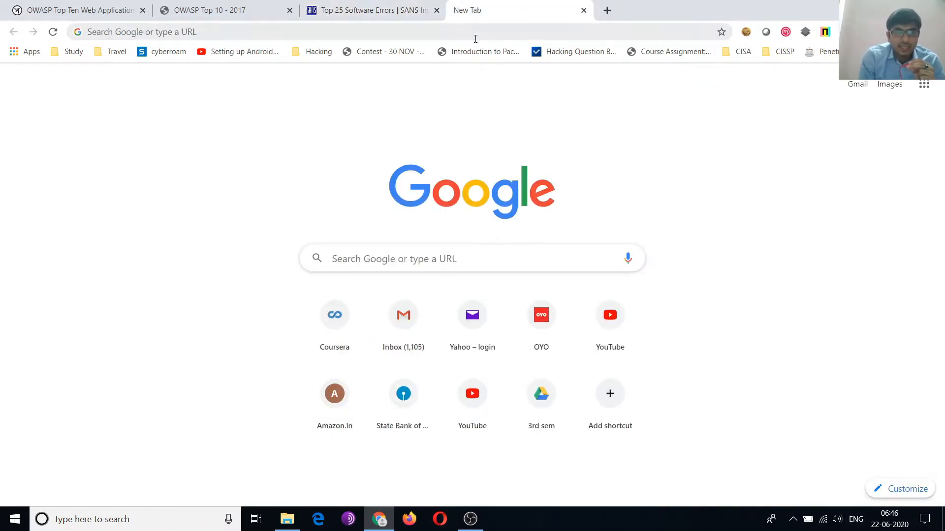
left_click(241, 31)
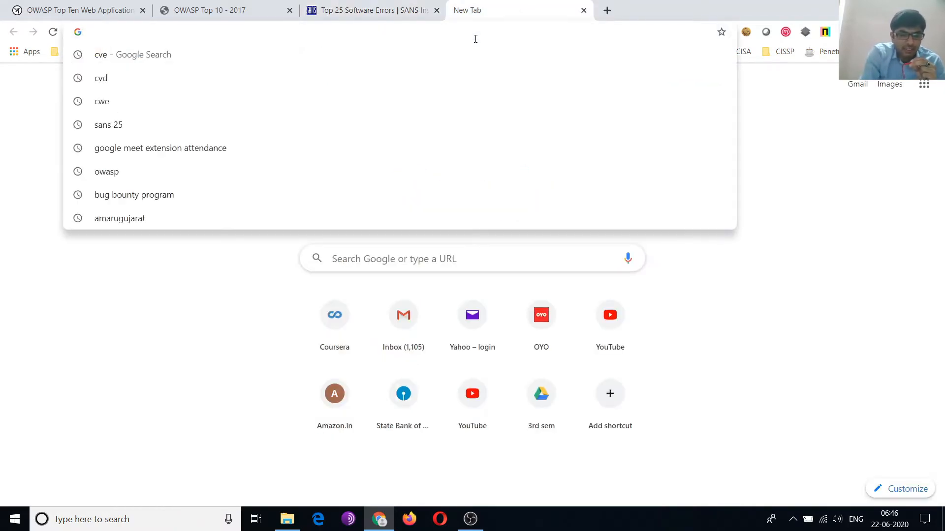
type("cve,")
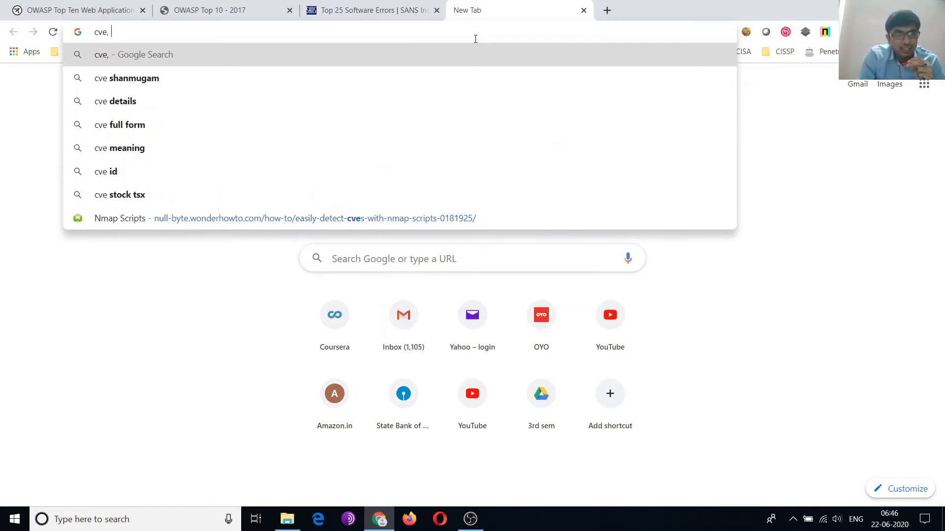
type("nvd")
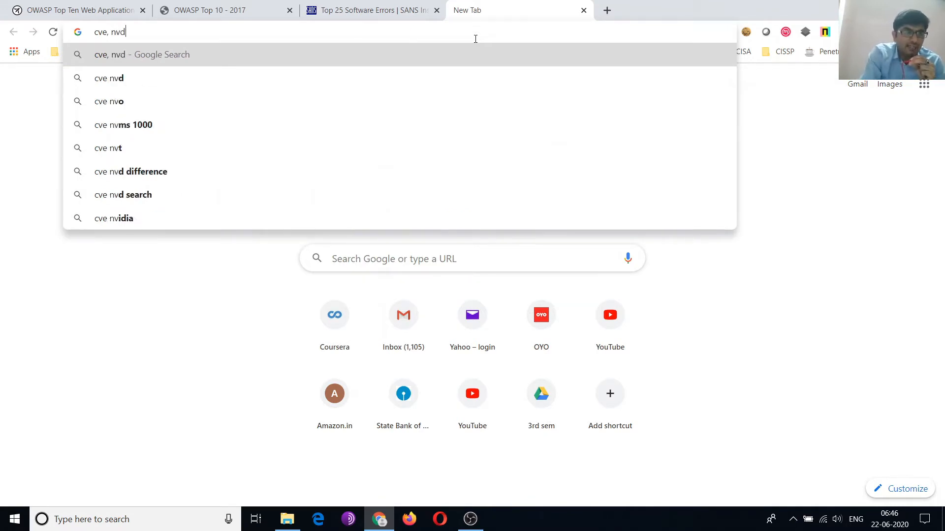
type(",")
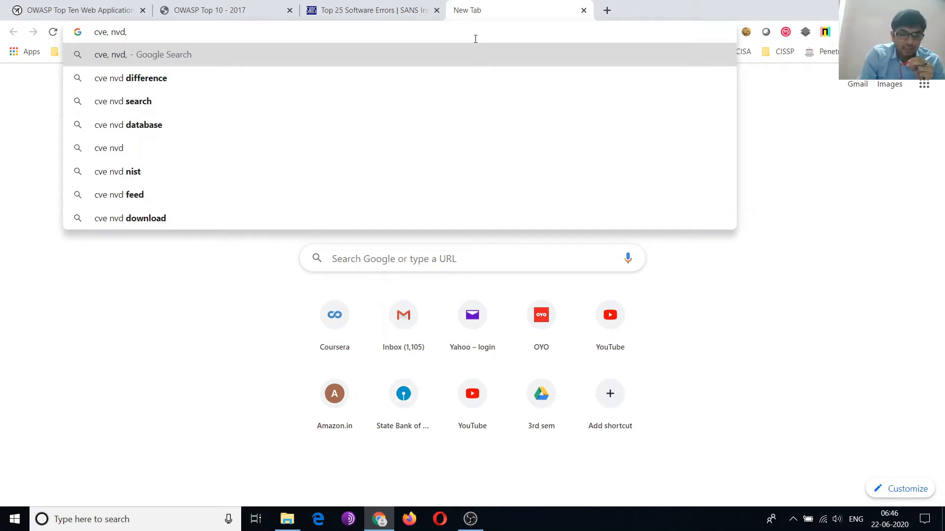
type("osv")
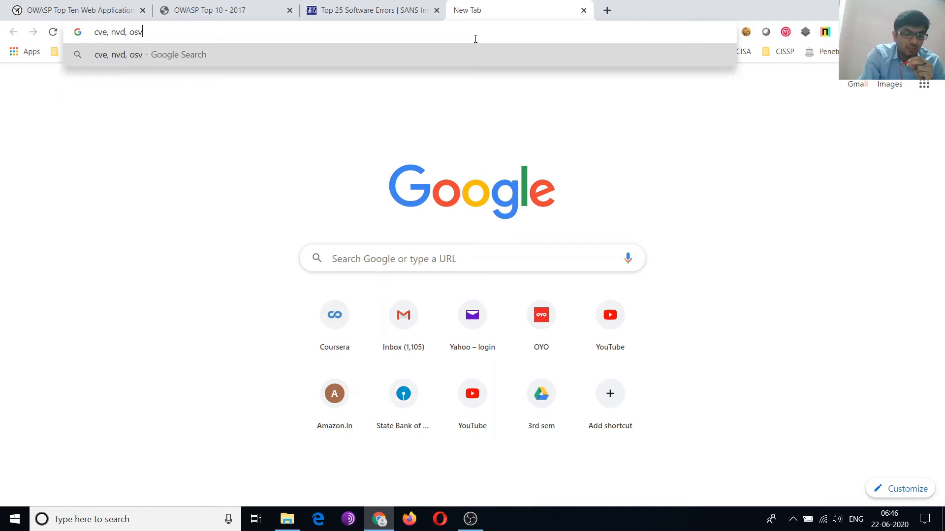
key("Backspace")
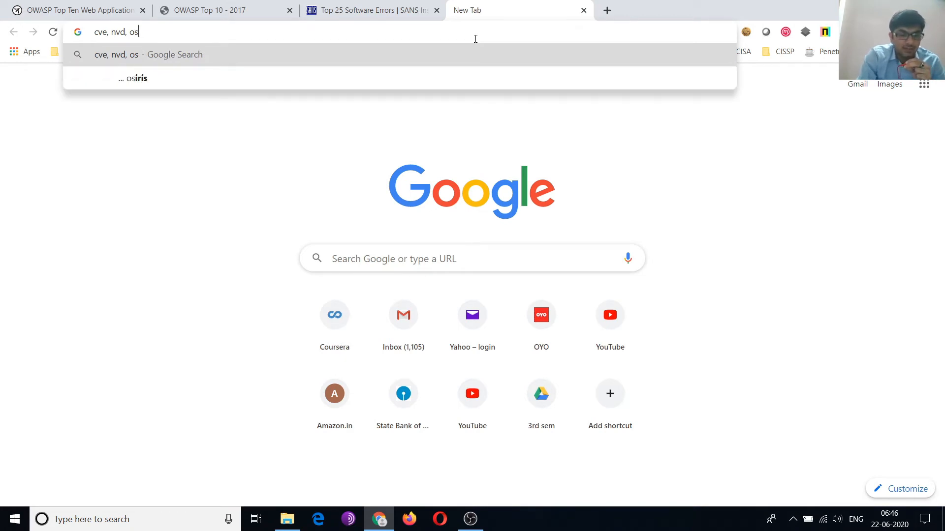
type("vdb,")
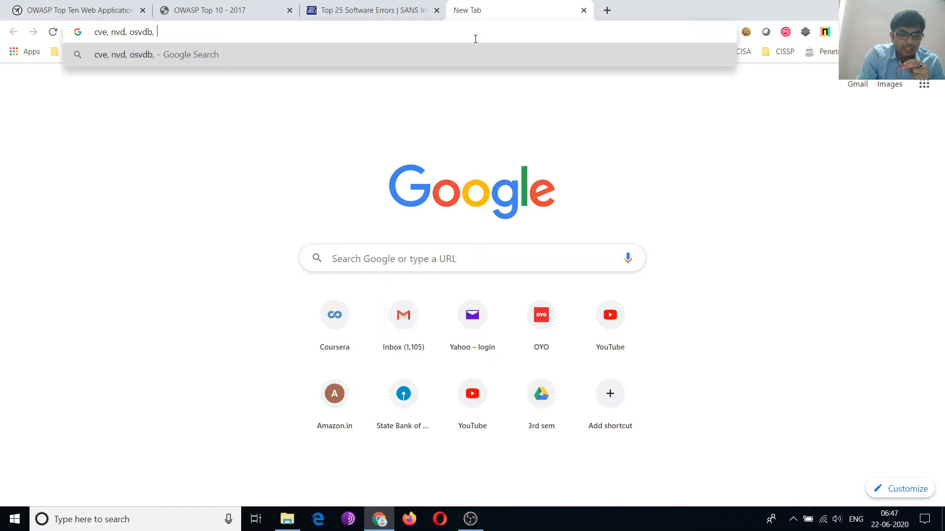
type("cwe")
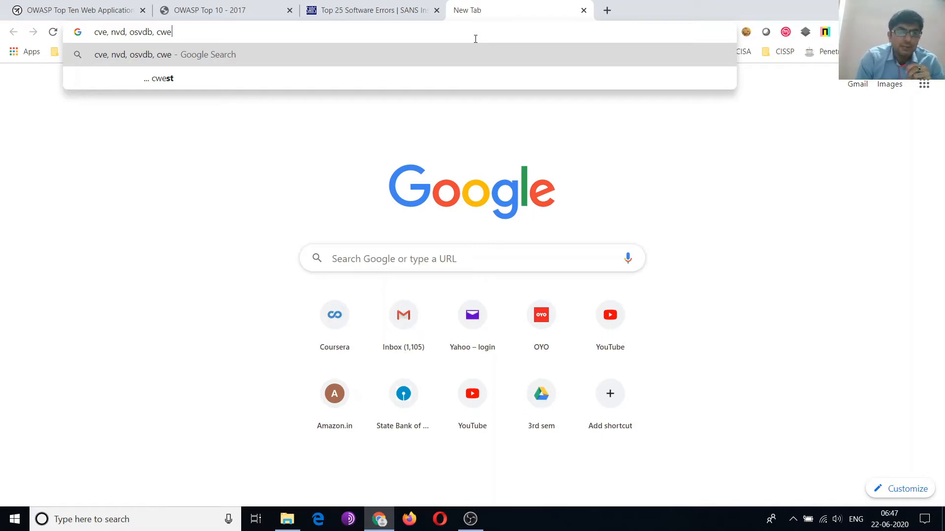
double_click(164, 31)
type("c")
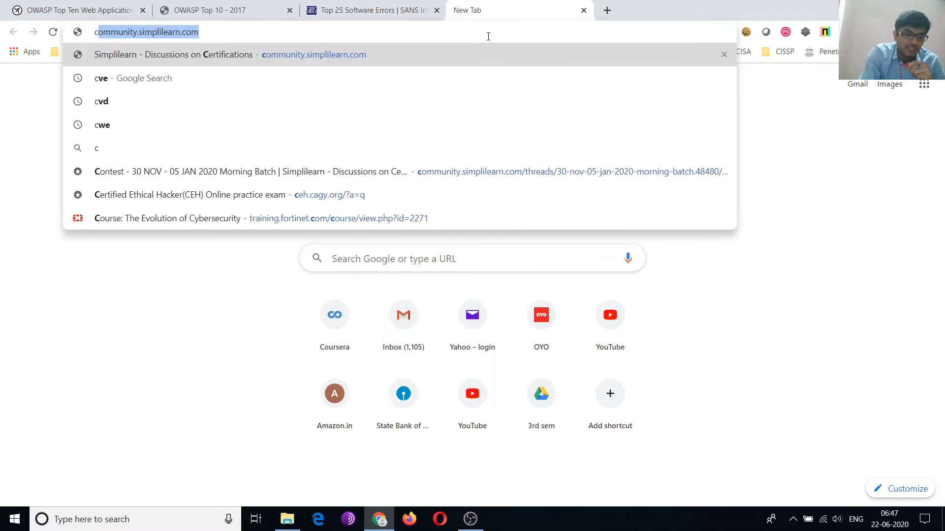
Run a Google search for 'cve 12109' showing NVD and MITRE CVE results
type("ve 12")
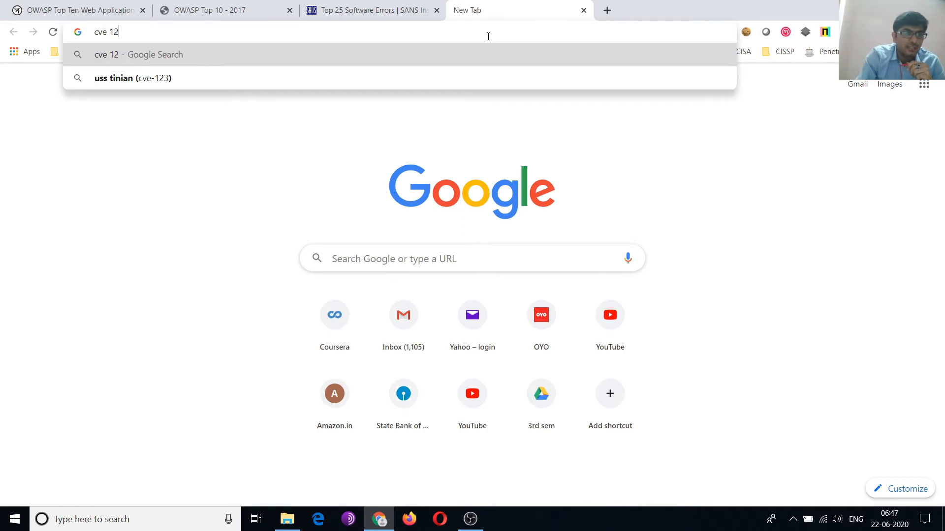
key("Backspace")
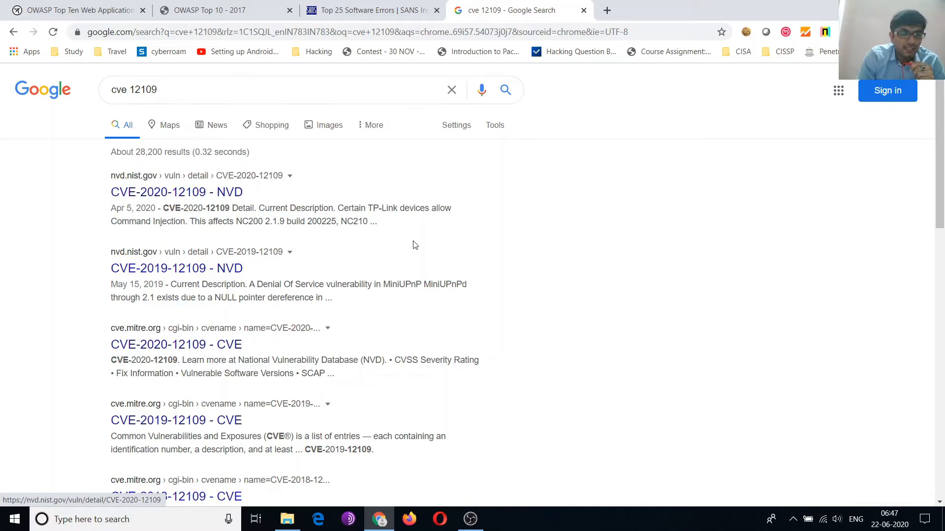
mouse_move(378, 205)
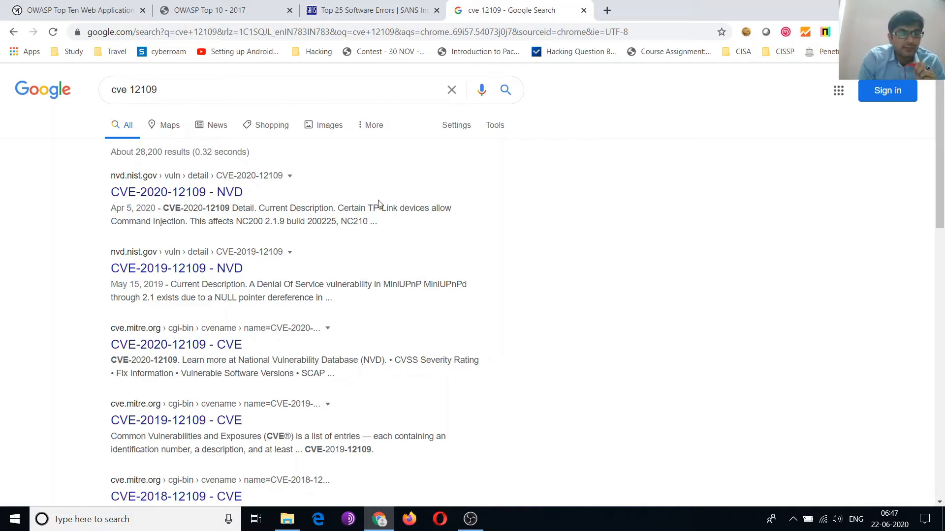
left_click(208, 10)
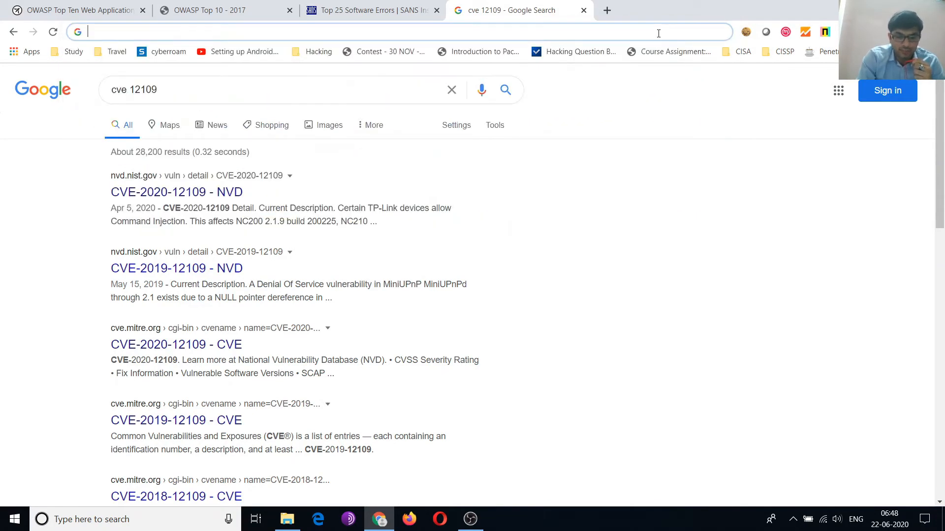
Search 'vmware', open the VMware India site and browse its Solutions and Products menus
type("vmware")
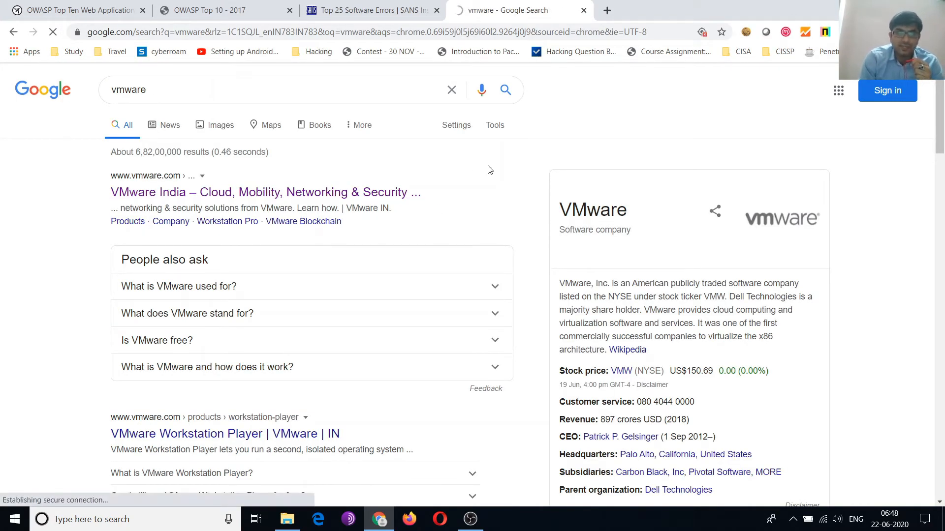
left_click(265, 192)
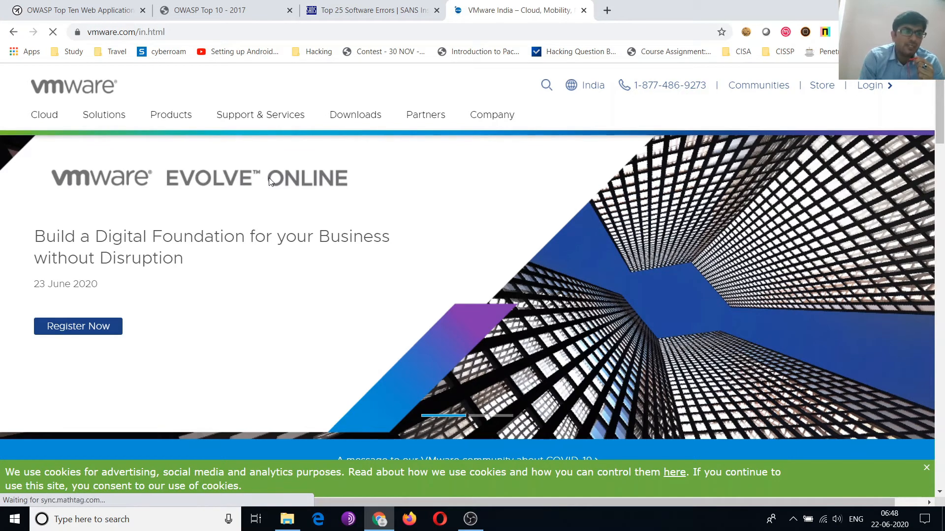
left_click(104, 114)
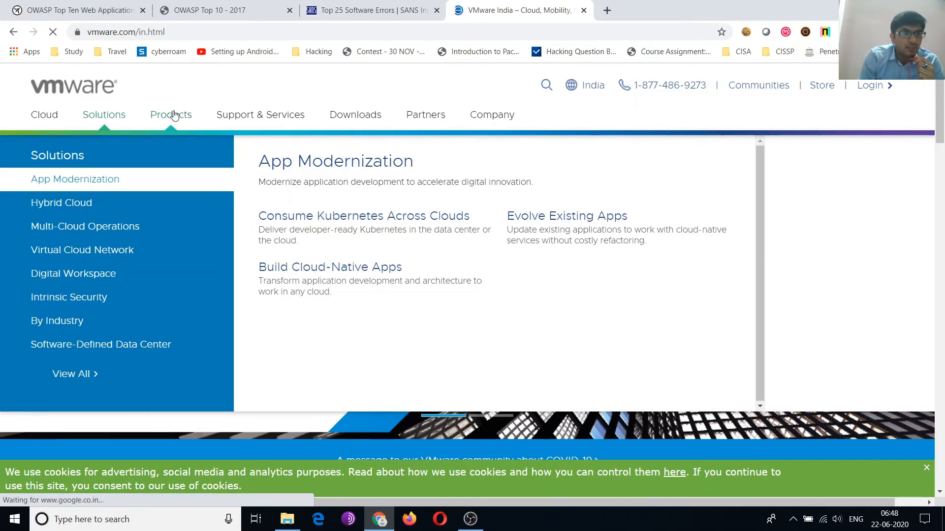
left_click(170, 115)
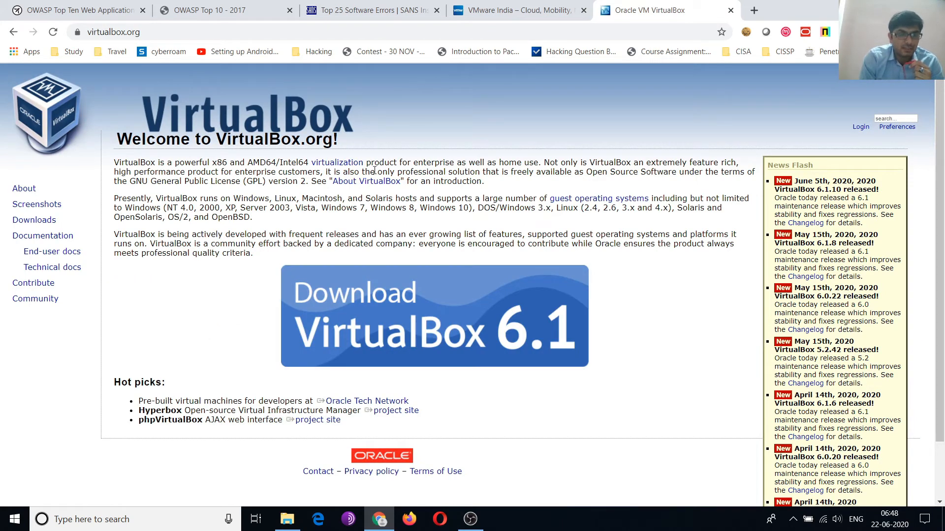
mouse_move(451, 178)
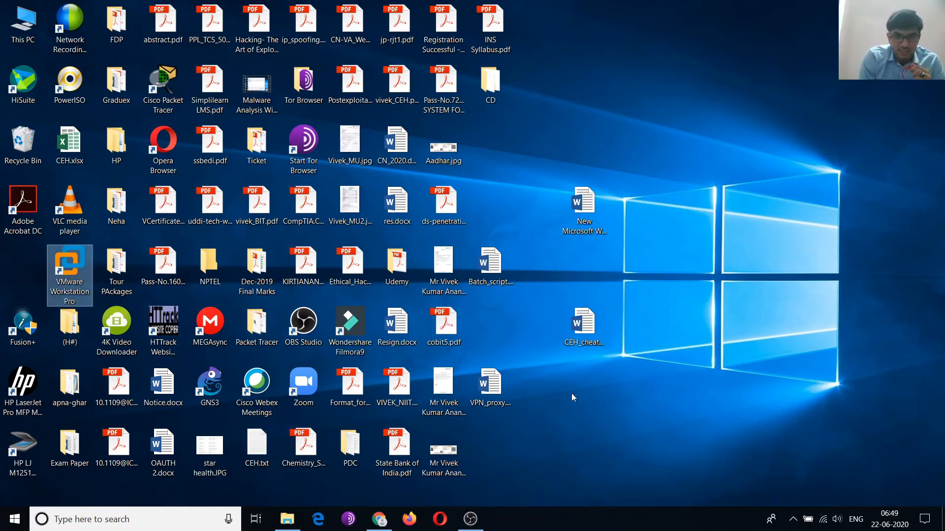
Launch VMware Workstation and open the OWASP Broken Web Apps VM details from the Library
double_click(69, 274)
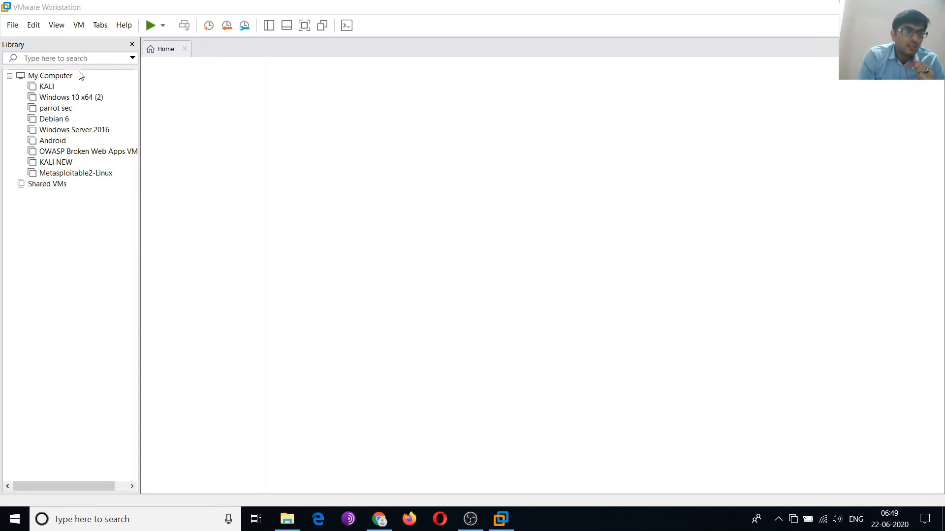
double_click(86, 152)
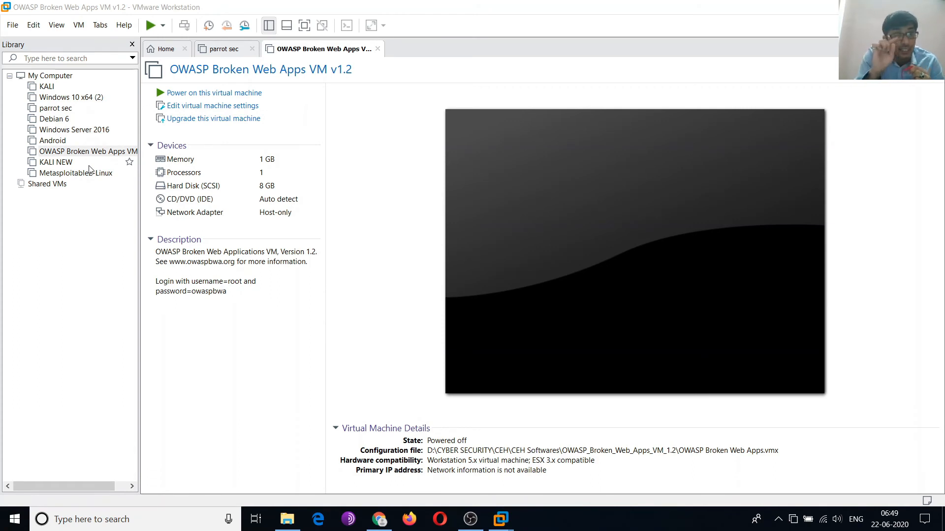
mouse_move(46, 87)
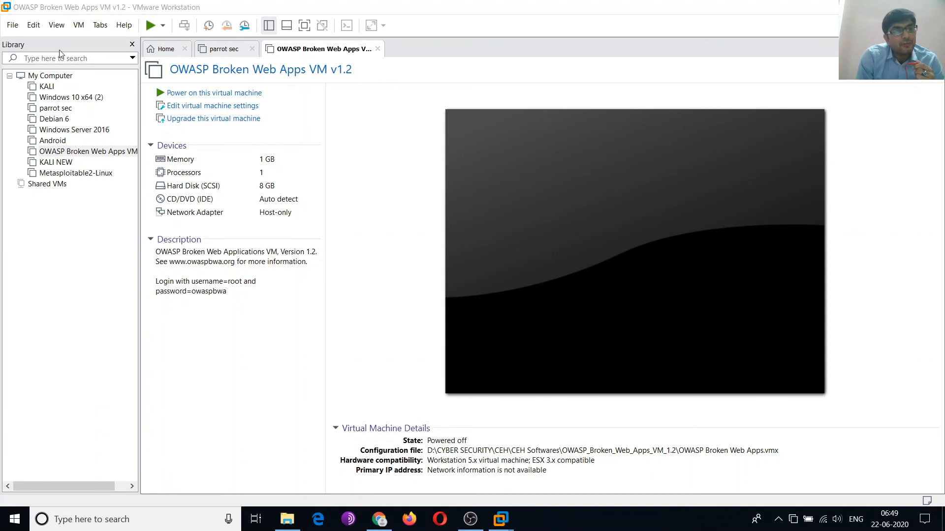
mouse_move(112, 203)
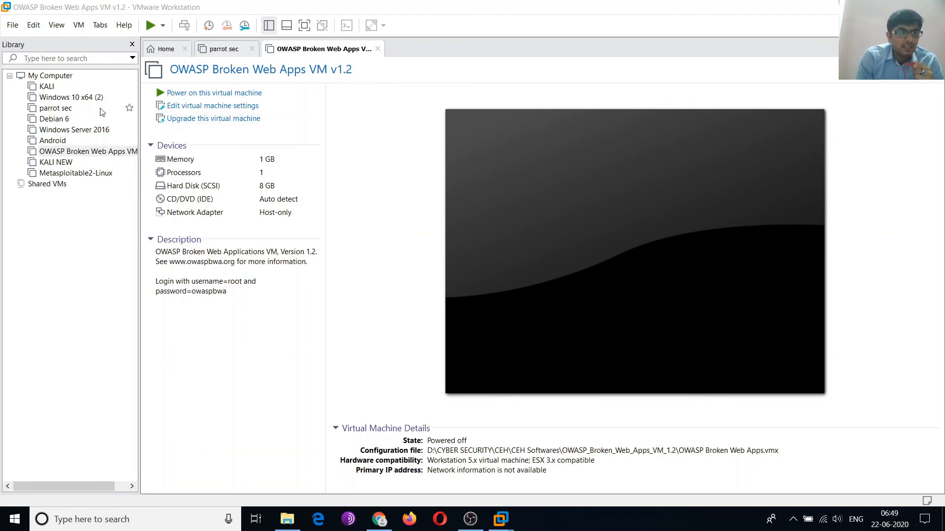
mouse_move(107, 98)
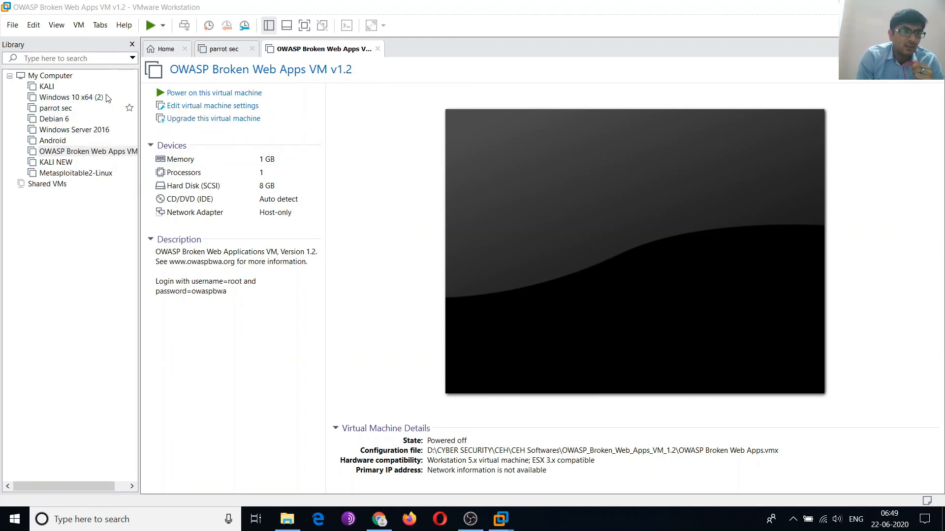